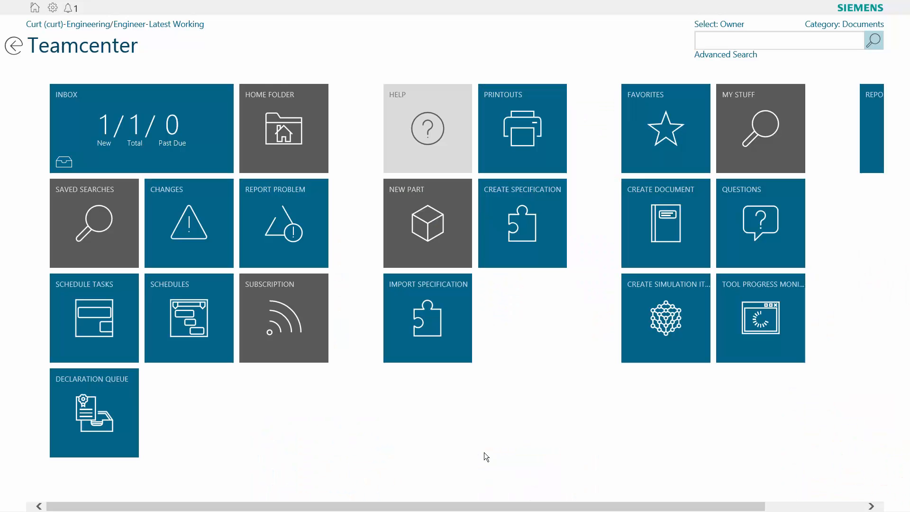
{"action": "mouse_move", "coordinate": [645, 244]}
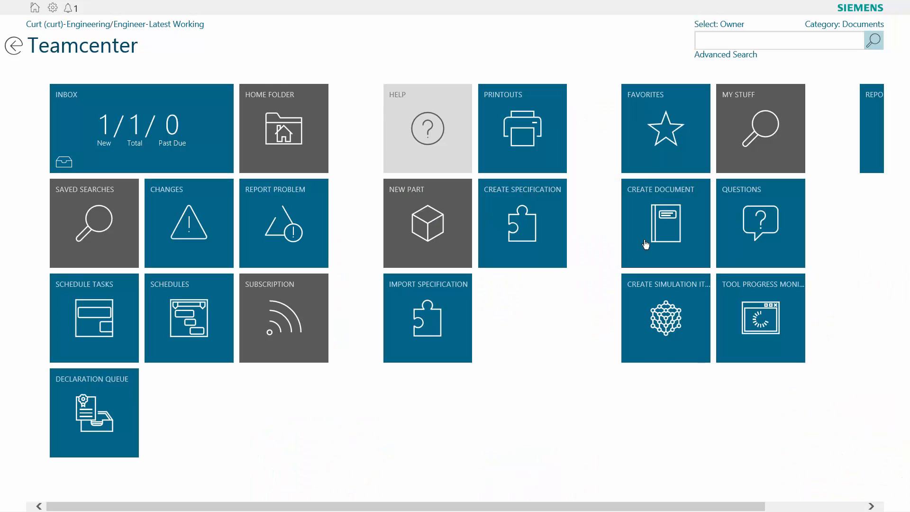
- Create the DM-22 Functional Specification document, described as the updated specification supporting the home user version, subject Functional Specification
{"action": "left_click", "coordinate": [283, 128]}
{"action": "type", "text": "U"}
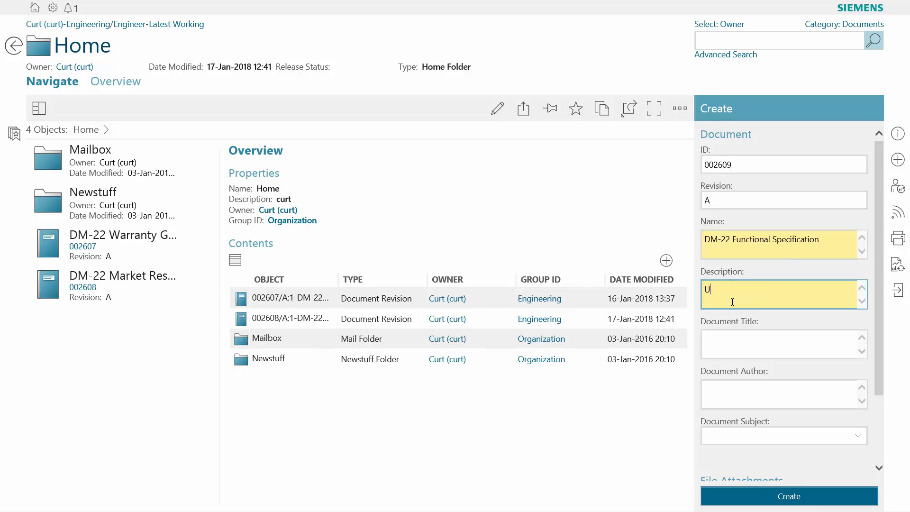
{"action": "type", "text": "pdated specification to support the home user version"}
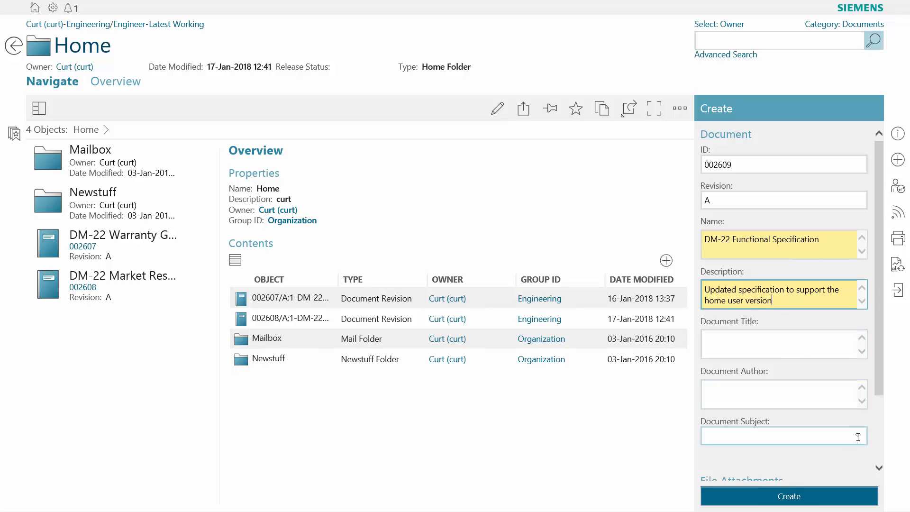
{"action": "left_click", "coordinate": [783, 435]}
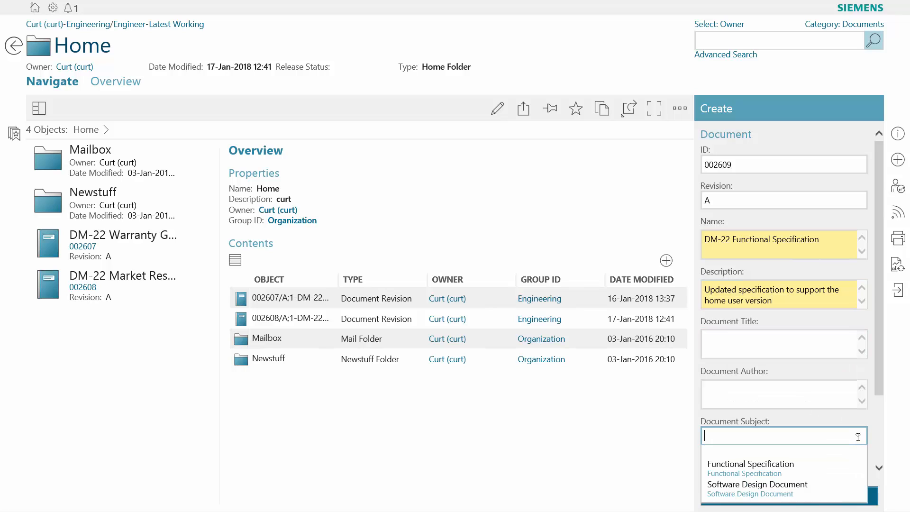
{"action": "left_click", "coordinate": [749, 464]}
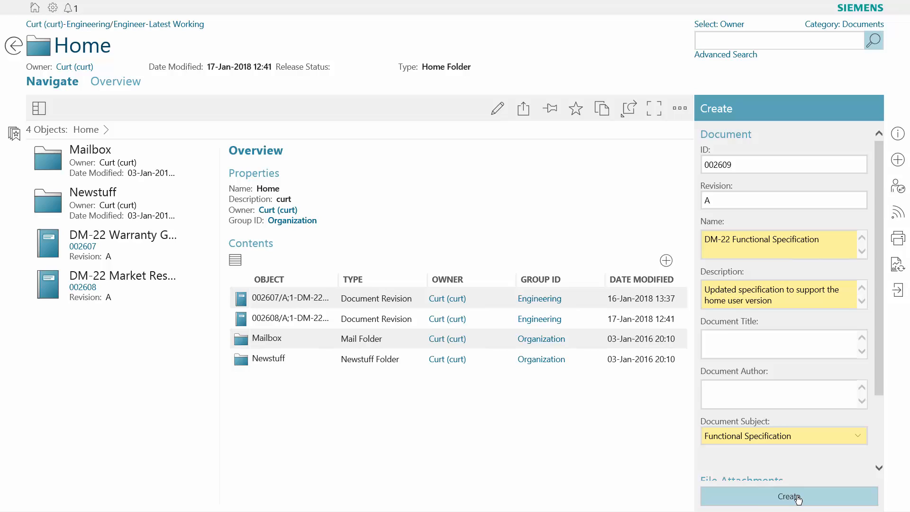
{"action": "left_click", "coordinate": [787, 496]}
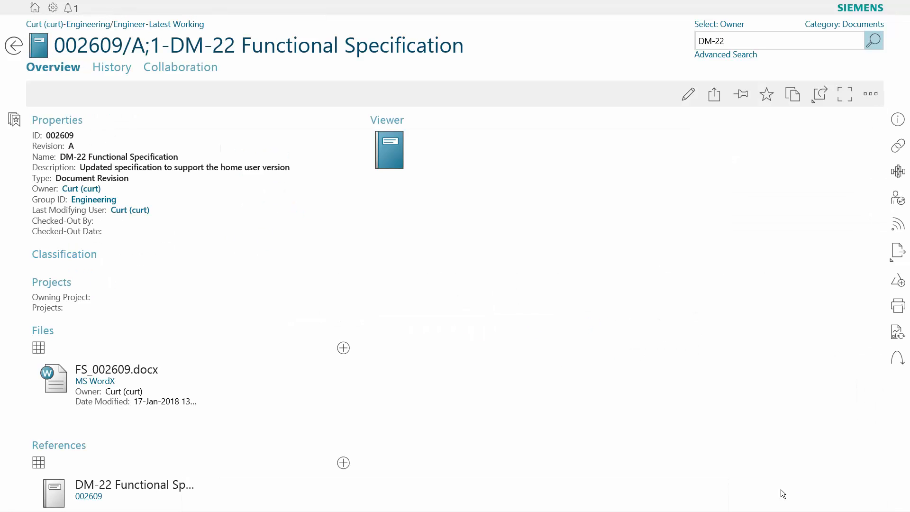
- Open FS_002609.docx from Files for editing in Word, bringing up the check-out request
{"action": "left_click", "coordinate": [116, 383]}
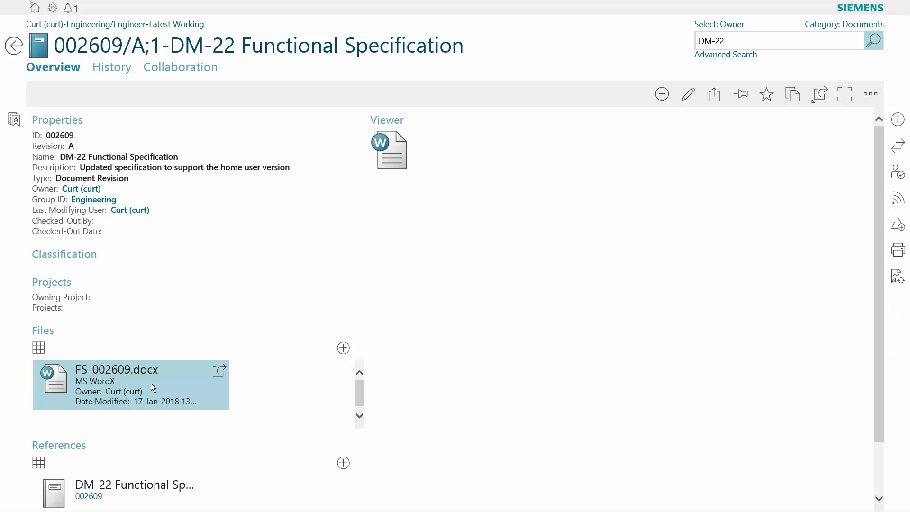
{"action": "mouse_move", "coordinate": [818, 94]}
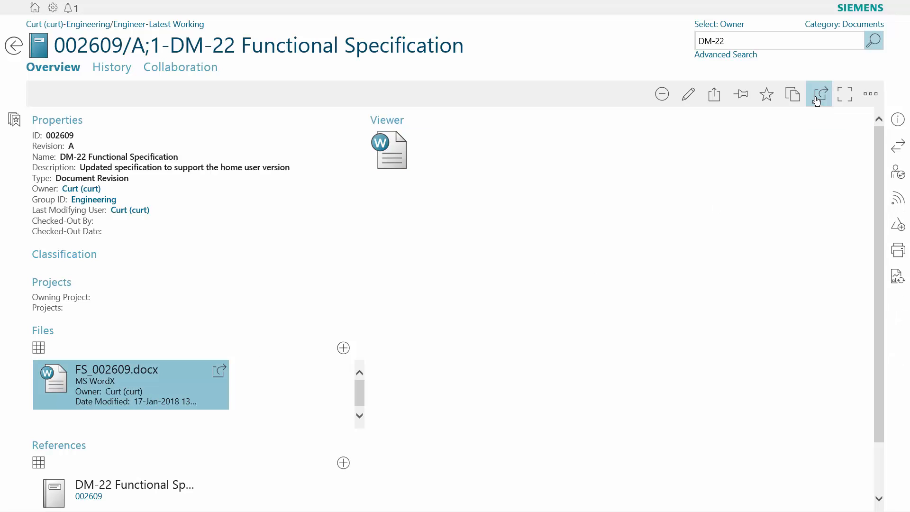
{"action": "left_click", "coordinate": [818, 94]}
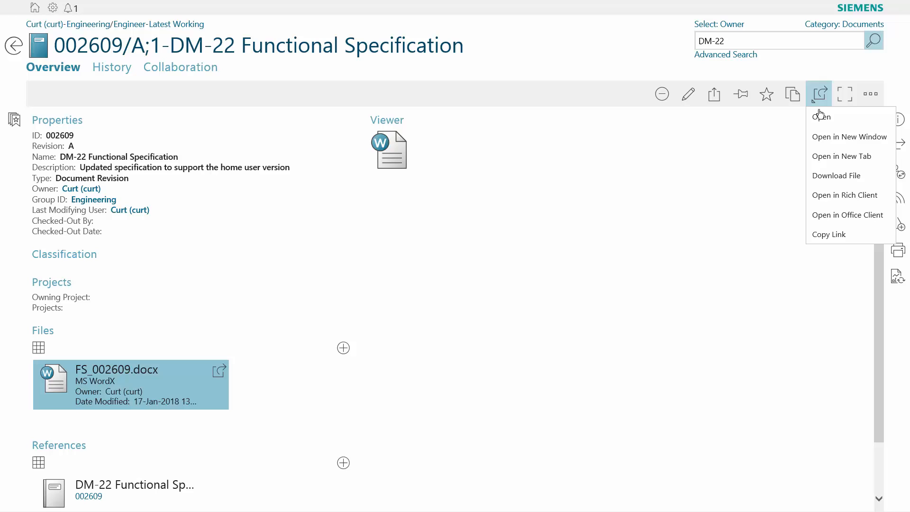
{"action": "left_click", "coordinate": [847, 215]}
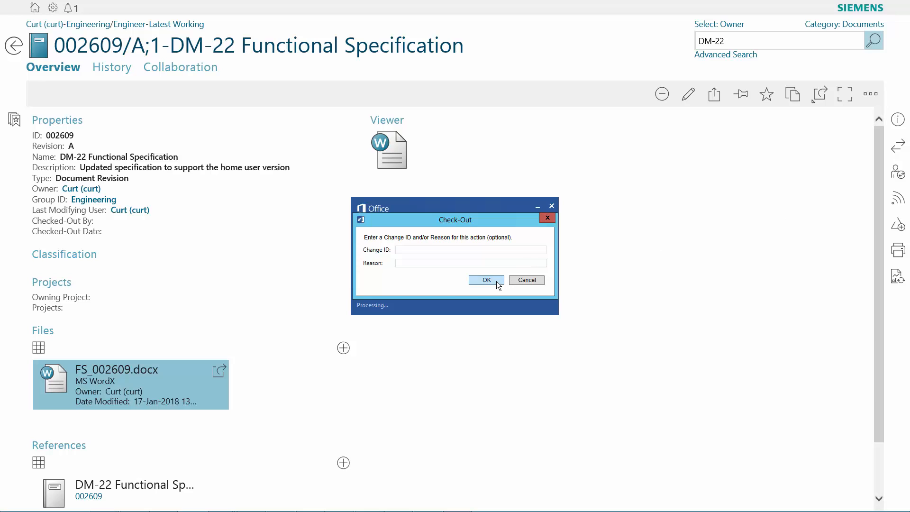
- Check out the file and add a Usability section reading 'Easily select proper torque' below the release details
{"action": "left_click", "coordinate": [485, 279]}
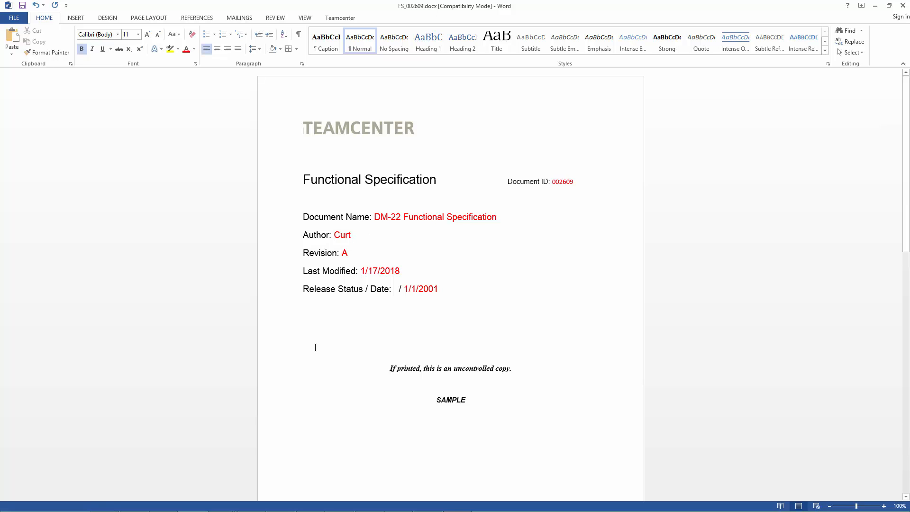
{"action": "left_click", "coordinate": [302, 351]}
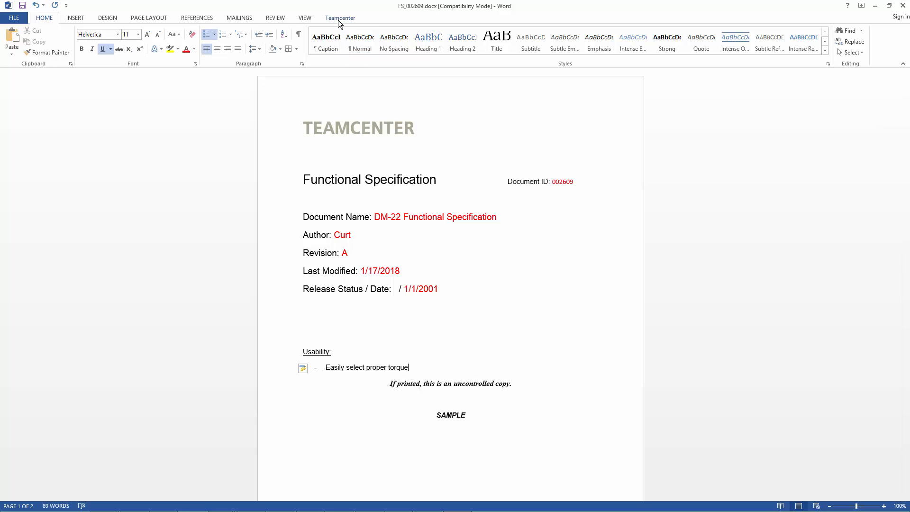
{"action": "left_click", "coordinate": [339, 17]}
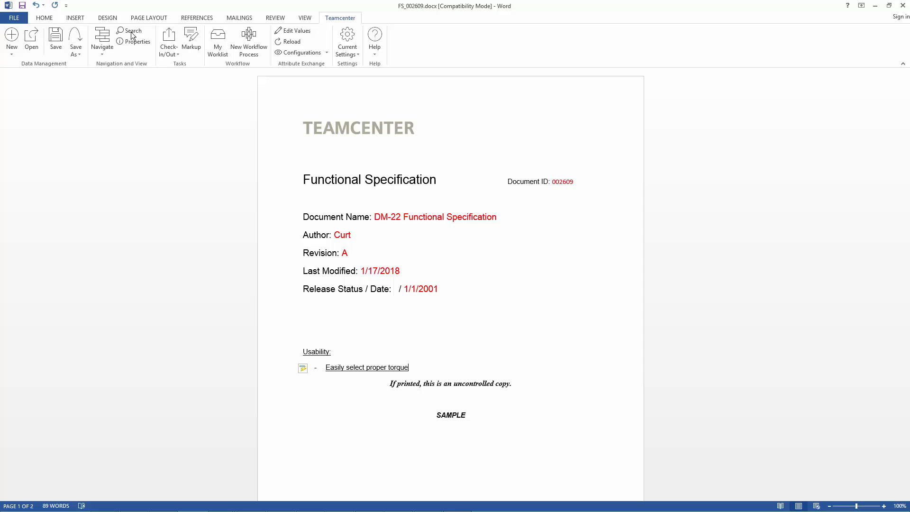
- Save FS_002609.docx back to Teamcenter and confirm the check-in
{"action": "left_click", "coordinate": [56, 35]}
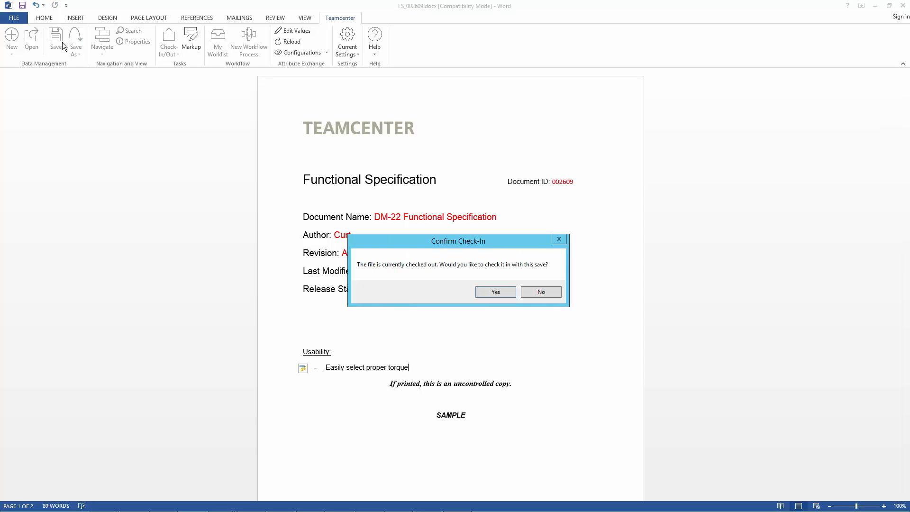
{"action": "left_click", "coordinate": [494, 291]}
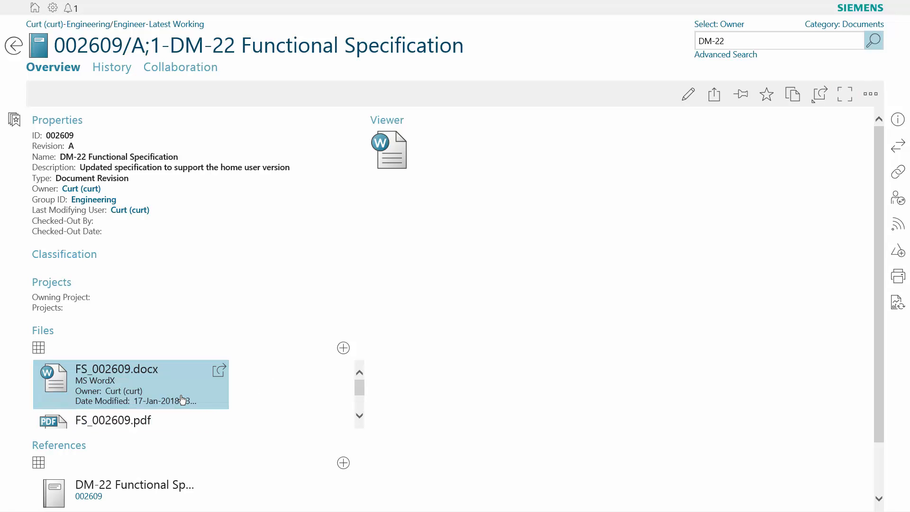
- Show FS_002609.pdf in the Viewer and scroll to the added Usability requirement
{"action": "left_click", "coordinate": [113, 420]}
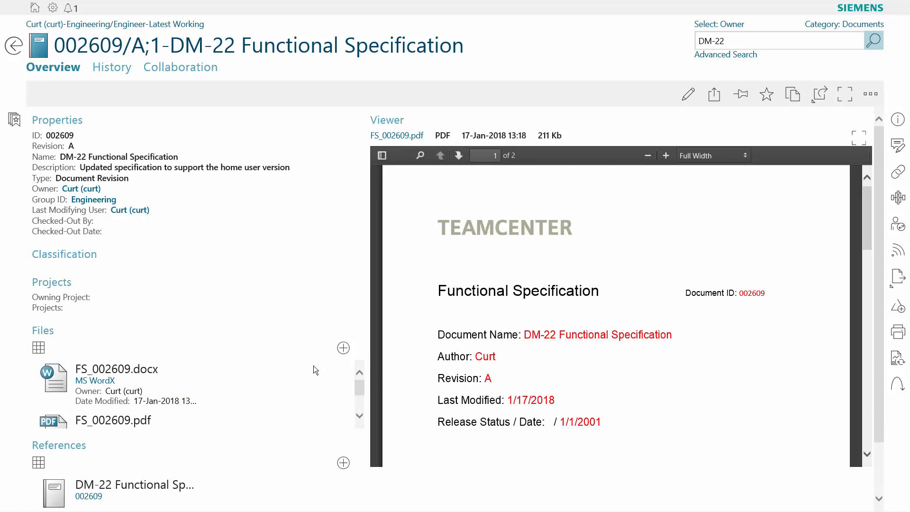
{"action": "mouse_move", "coordinate": [869, 241]}
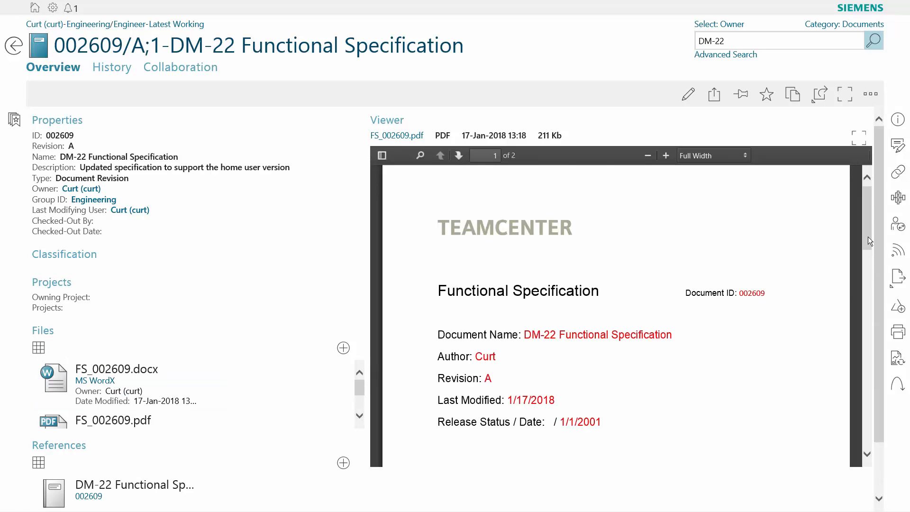
{"action": "scroll", "scroll_direction": "down", "scroll_amount": 3}
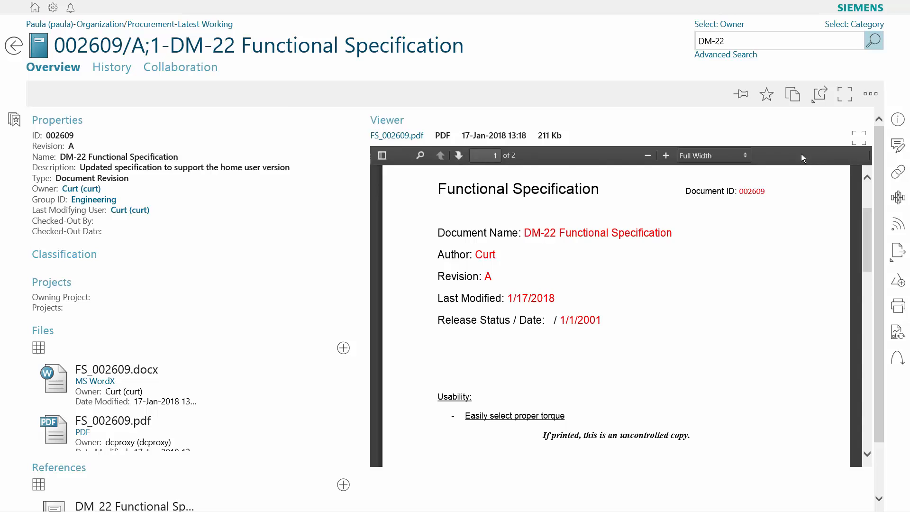
- View the PDF full screen with the page 1 markup list, reading Curt's reply about the image approval
{"action": "left_click", "coordinate": [843, 94]}
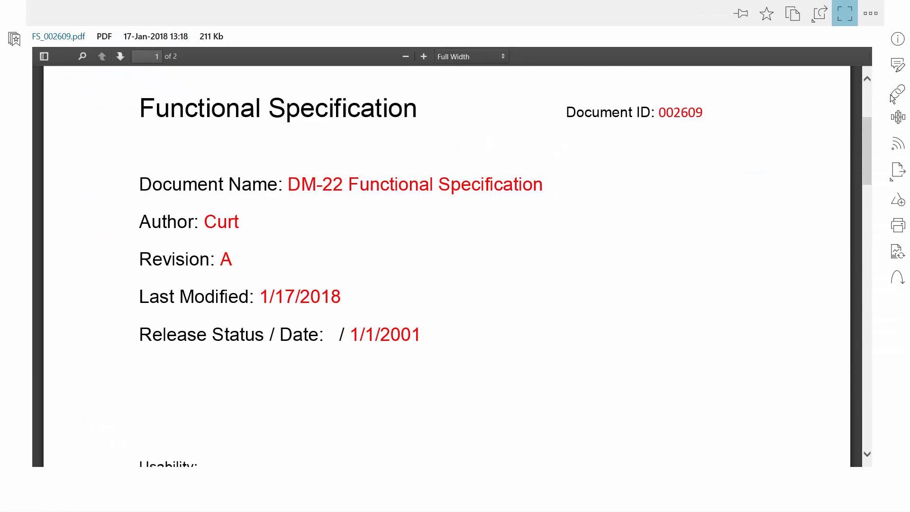
{"action": "left_click", "coordinate": [896, 65]}
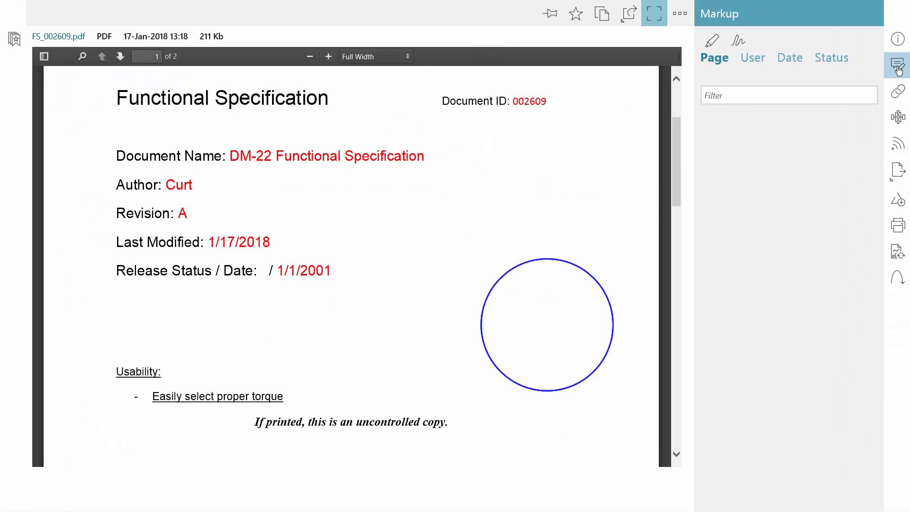
{"action": "left_click", "coordinate": [896, 65]}
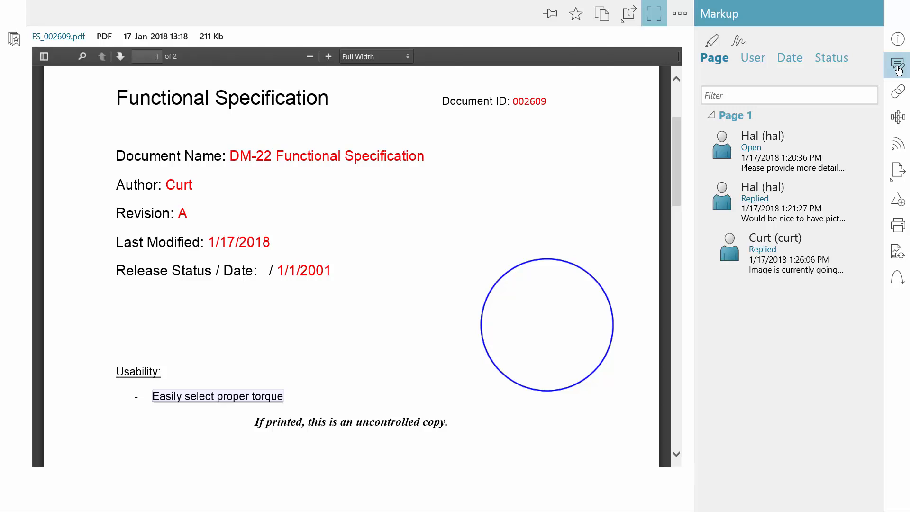
{"action": "left_click", "coordinate": [789, 252]}
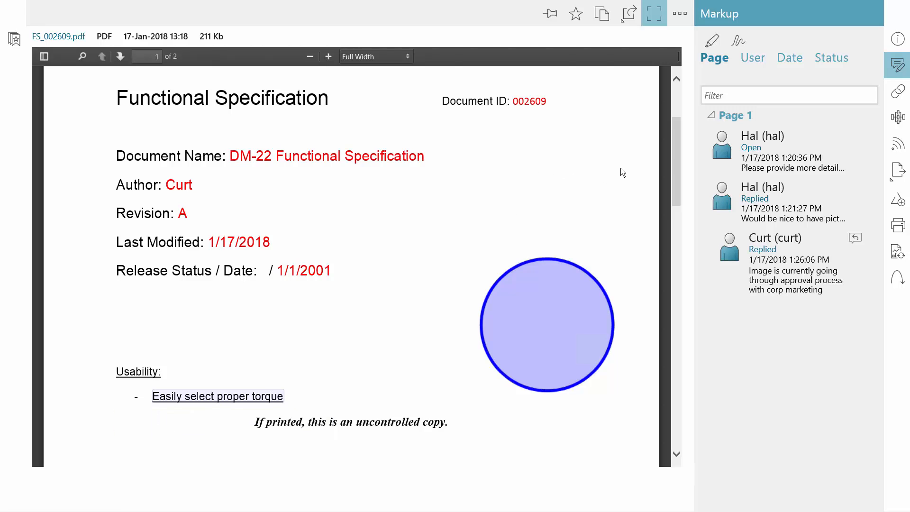
{"action": "scroll", "scroll_direction": "up", "scroll_amount": 3}
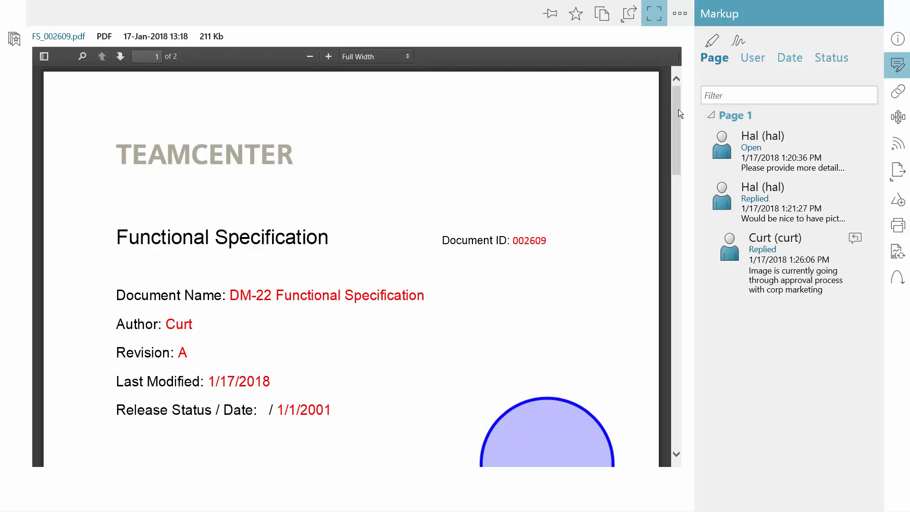
- Add an ellipse markup around the TEAMCENTER logo with the comment 'Use updated logo/letterhead.'
{"action": "left_click", "coordinate": [737, 40]}
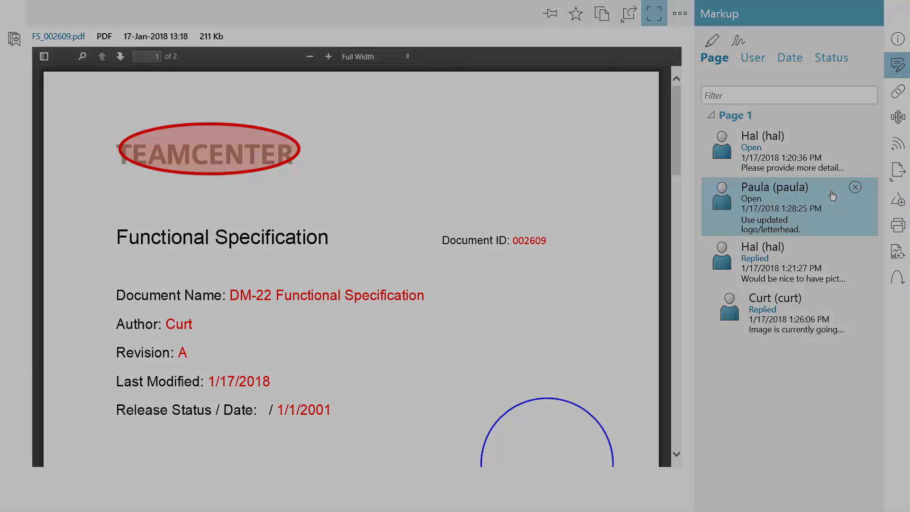
- Start a Submit to Workflow for 002609/A with the QuickRelease template selected
{"action": "left_click", "coordinate": [896, 197]}
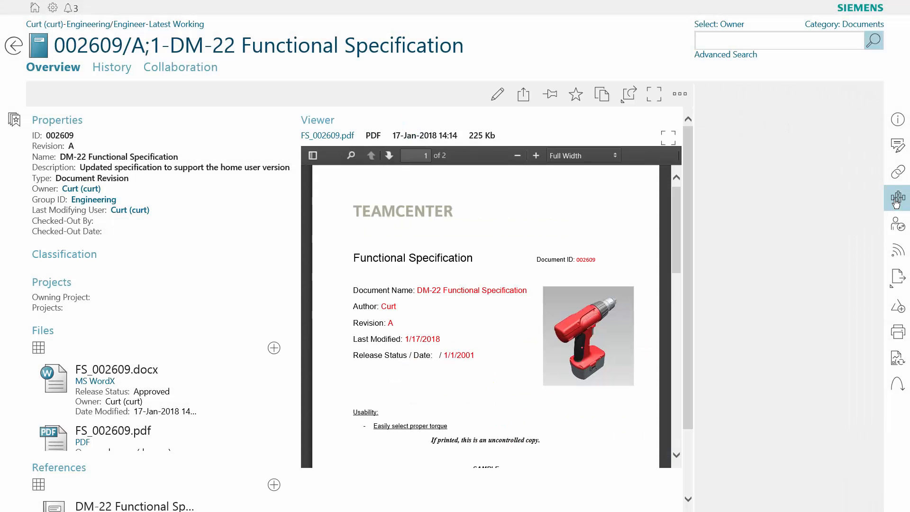
{"action": "left_click", "coordinate": [896, 198]}
{"action": "type", "text": "Q"}
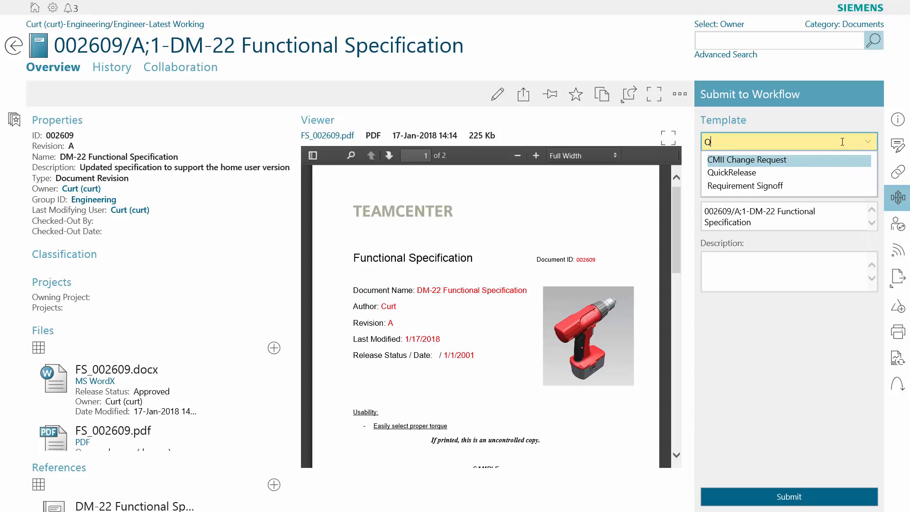
{"action": "left_click", "coordinate": [732, 173]}
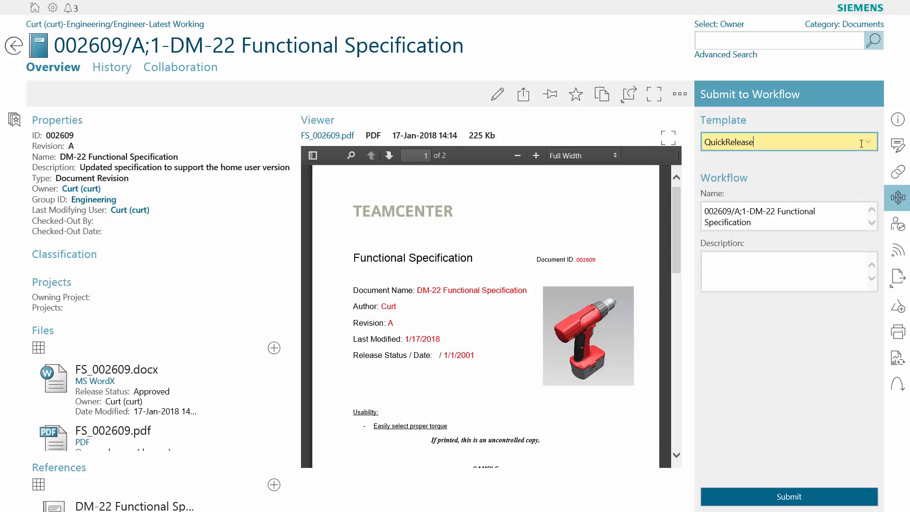